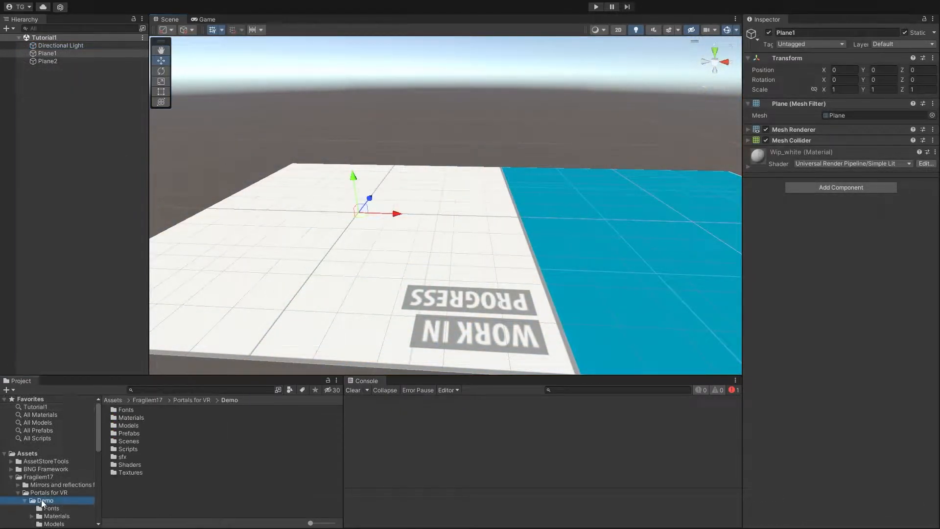
Step: Browse to the Portals for VR Prefabs folder holding the PortalCilinder prefab
left_click(54, 472)
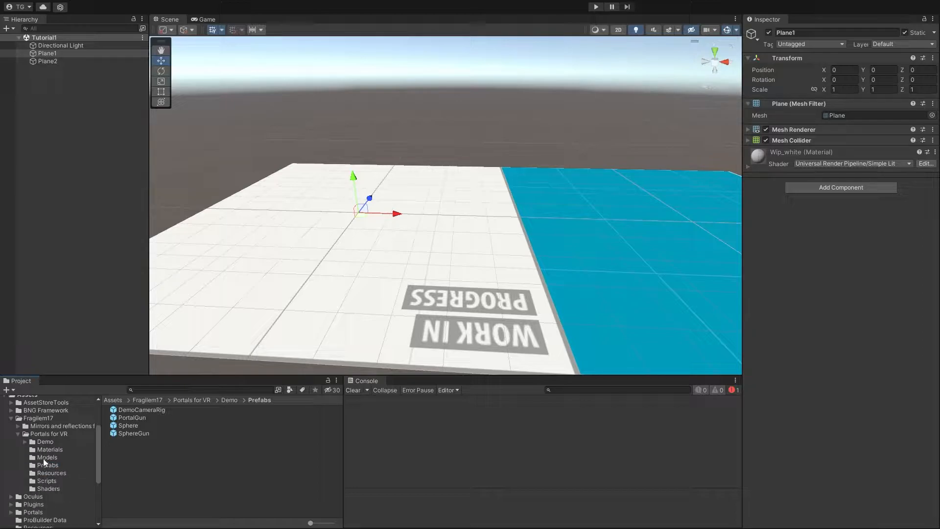
left_click(48, 464)
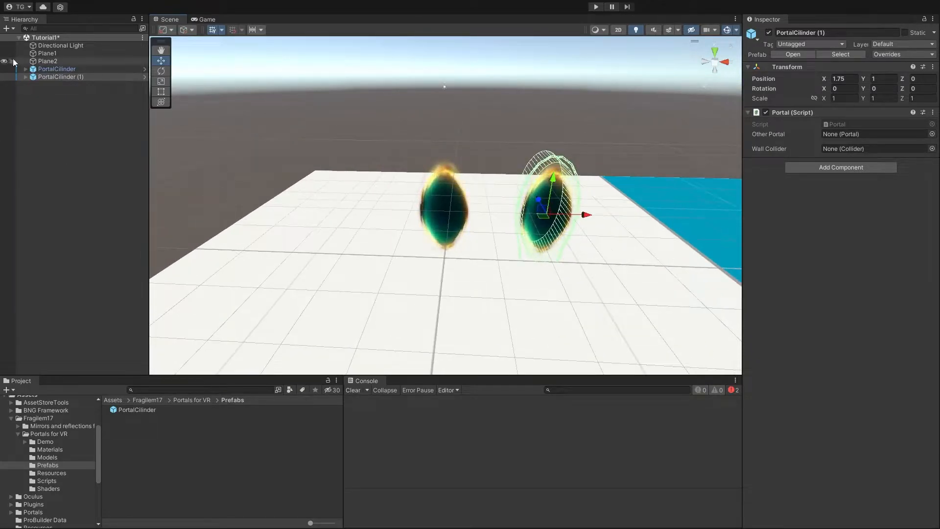
Step: Move each PortalCilinder onto its own plane and set its Other Portal link
left_click(57, 68)
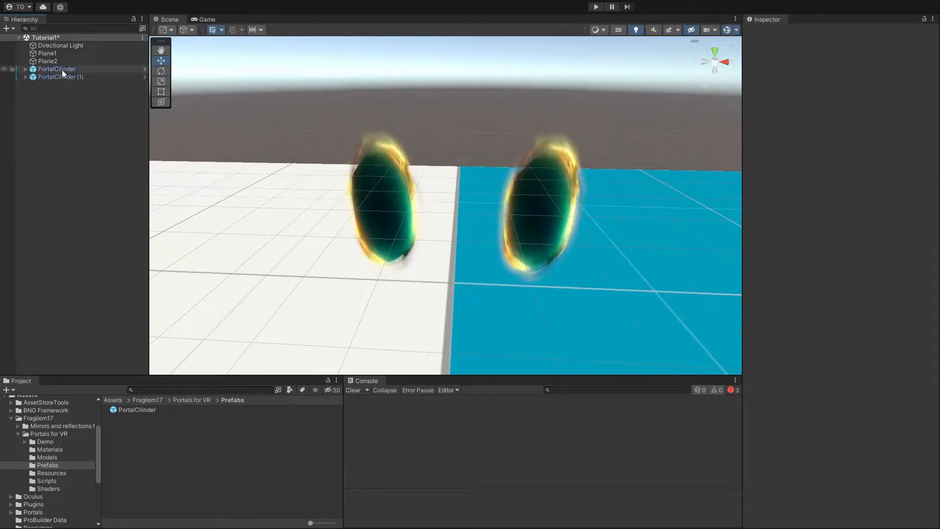
left_click(60, 76)
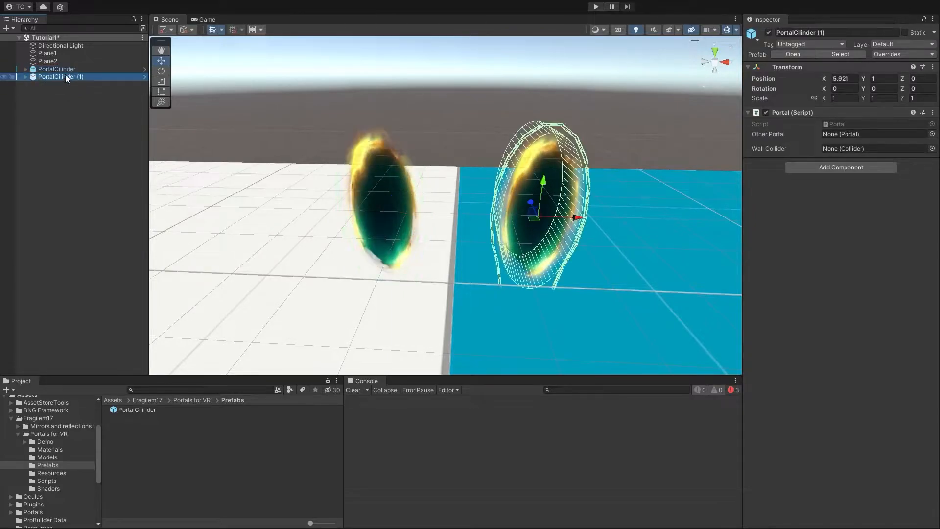
left_click(57, 68)
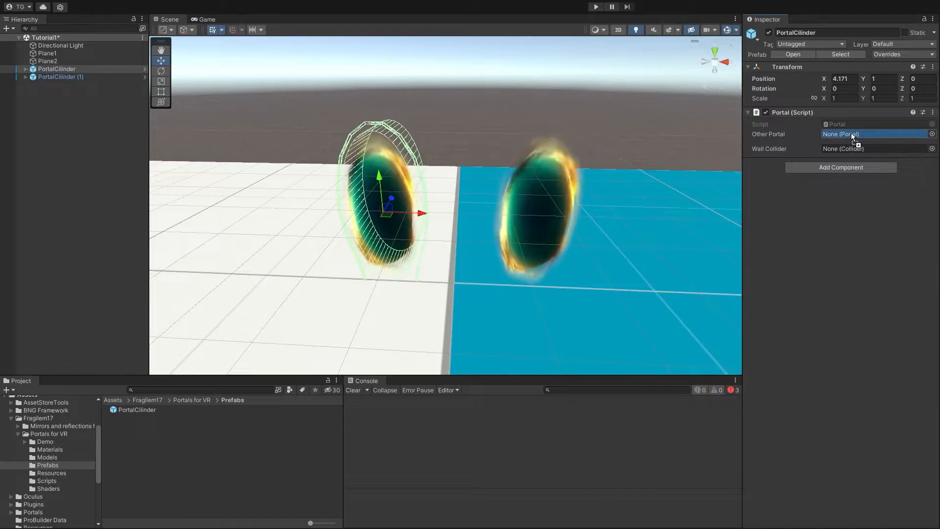
left_click(60, 76)
type("PortalRenderer")
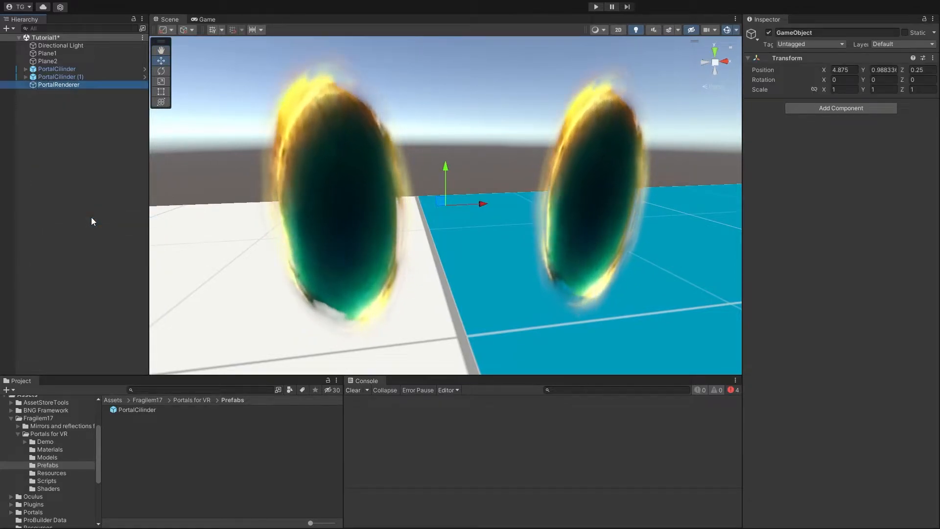
Step: Name the empty object PortalRenderer and attach the Portal Renderer script to it
left_click(59, 84)
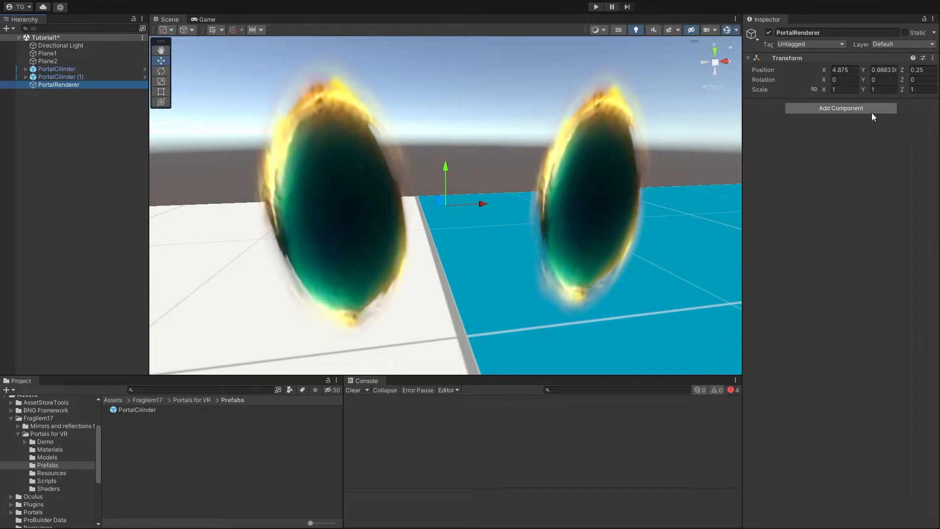
left_click(840, 107)
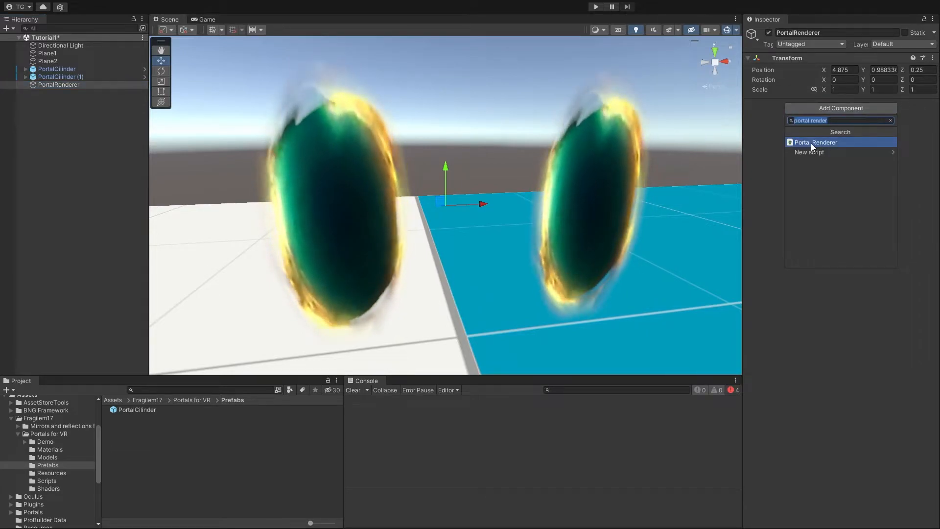
left_click(814, 142)
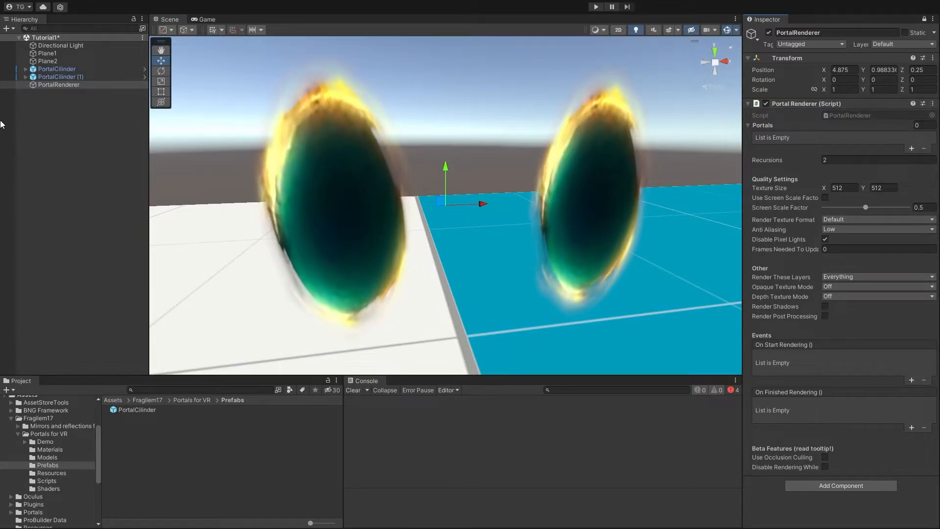
Step: Add PortalCilinder and PortalCilinder (1) as Element 0 and Element 1 of Portals
left_click(59, 77)
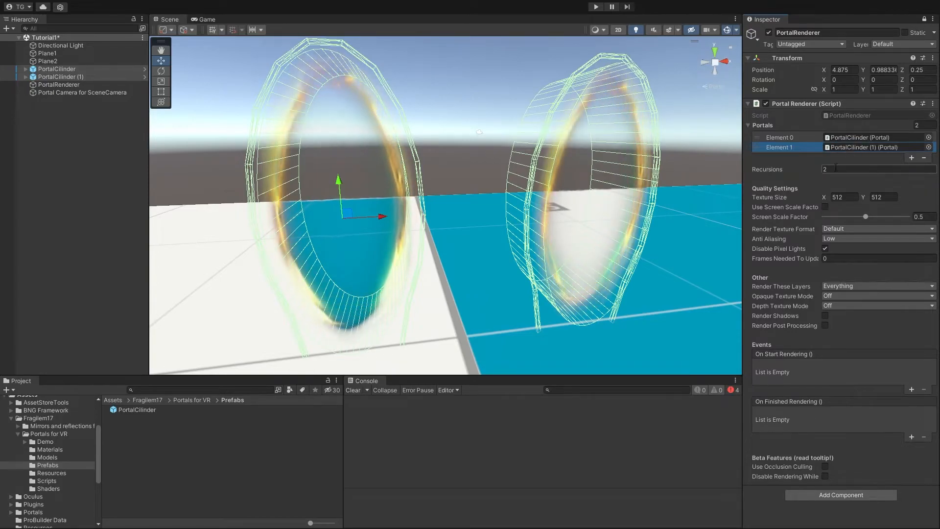
left_click(159, 49)
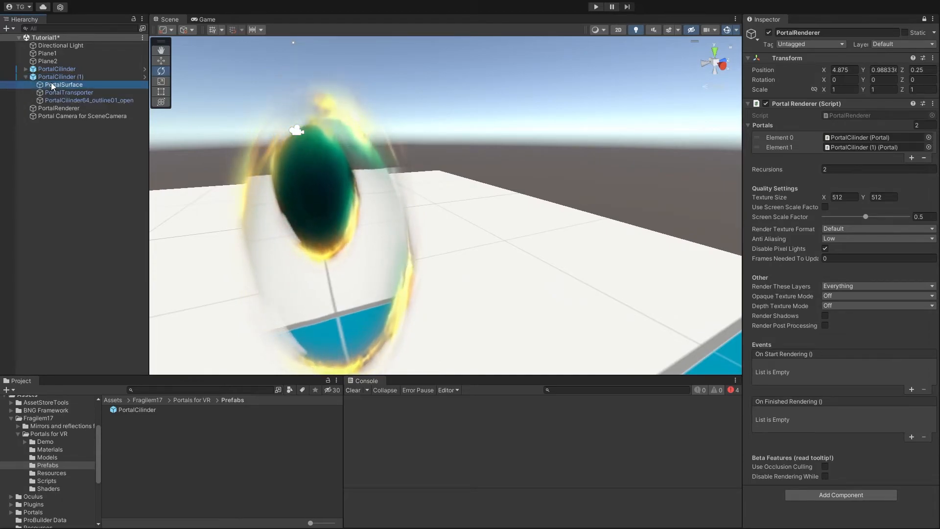
Step: Expand PortalCilinder (1) to show PortalSurface, PortalTransporter and the outline mesh
left_click(60, 76)
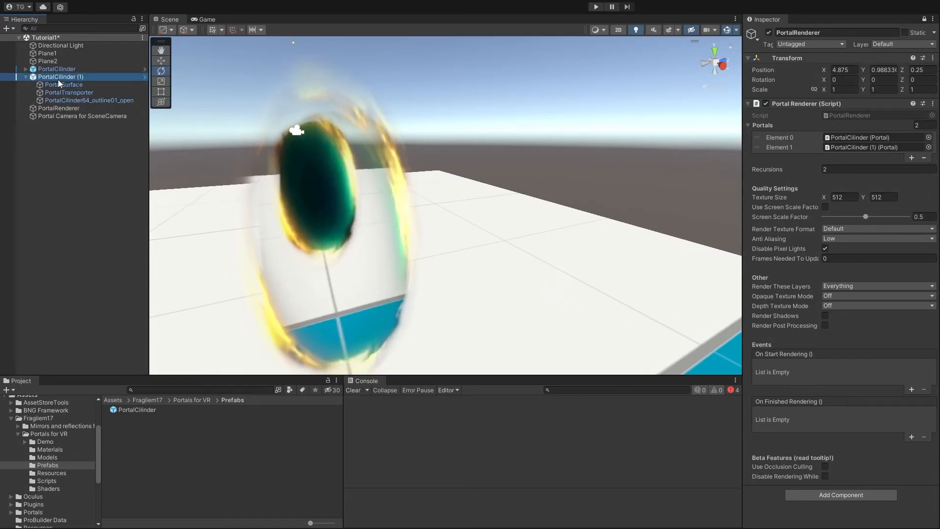